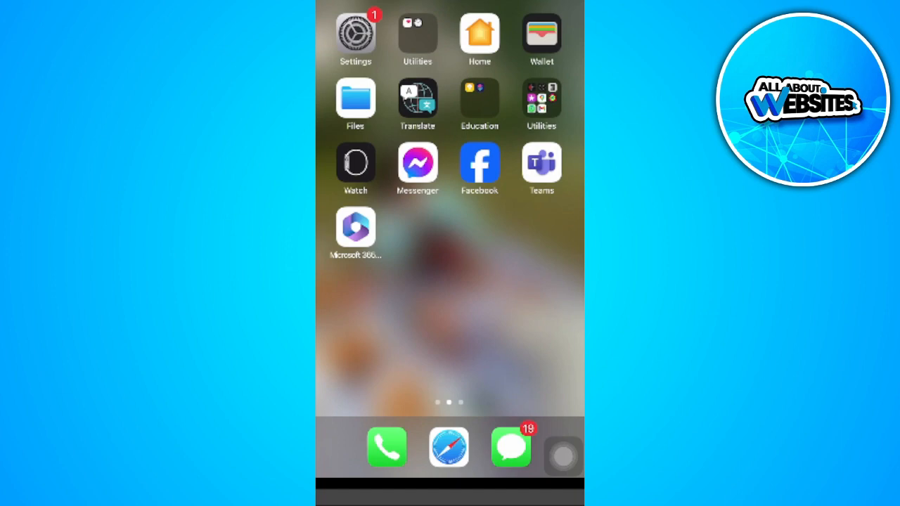
- Launch the Phone app from the dock to reach the Contacts list
left_click(386, 444)
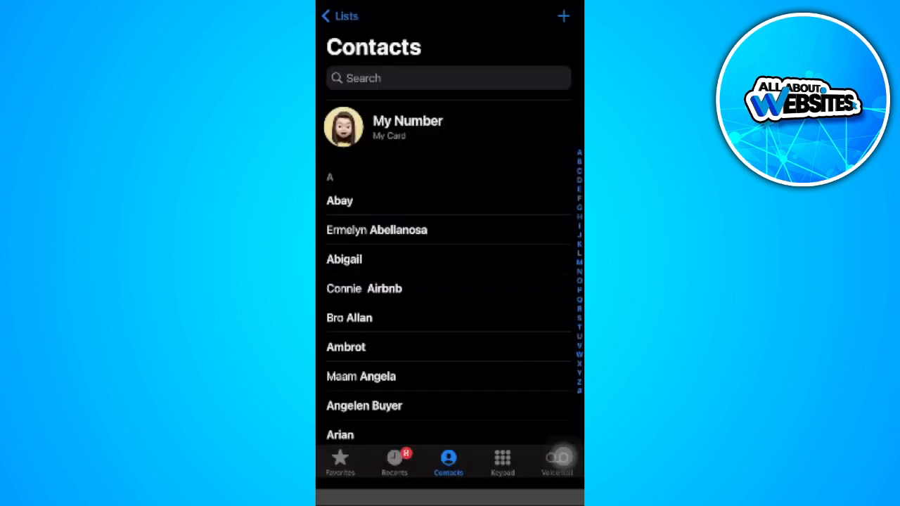
- Two-finger swipe down the list to multi-select ten contacts starting at Maam Angela
scroll("down", 3)
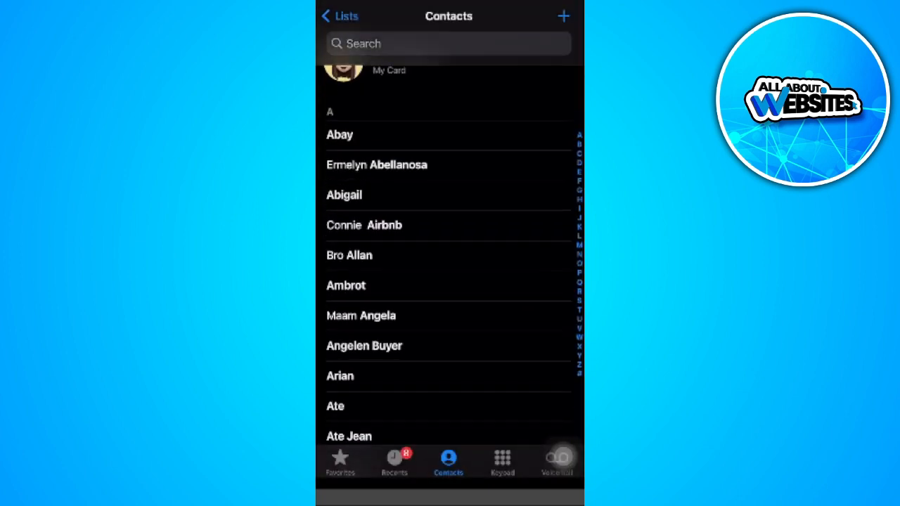
scroll("down", 3)
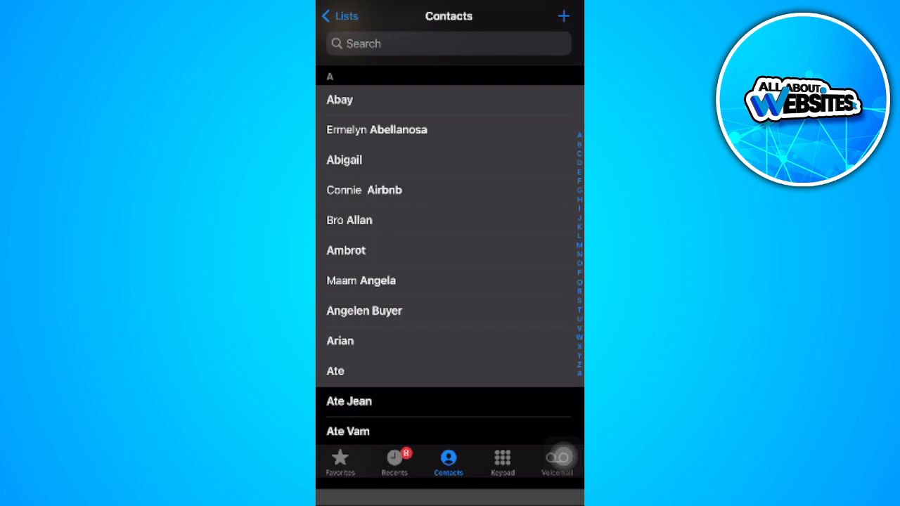
scroll("down", 3)
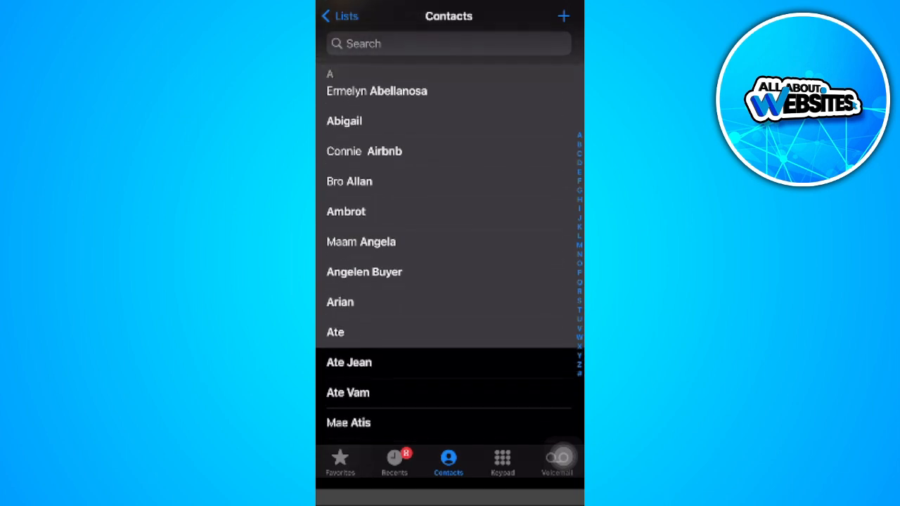
scroll("down", 3)
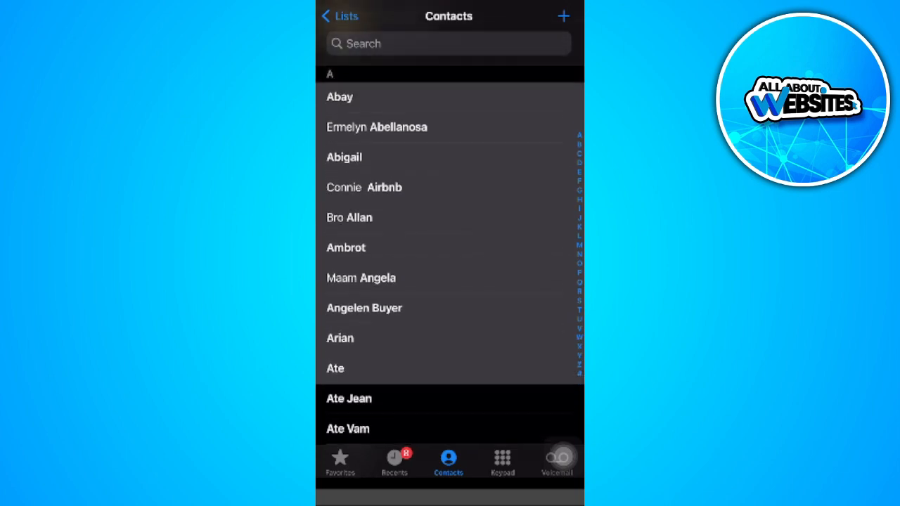
scroll("down", 3)
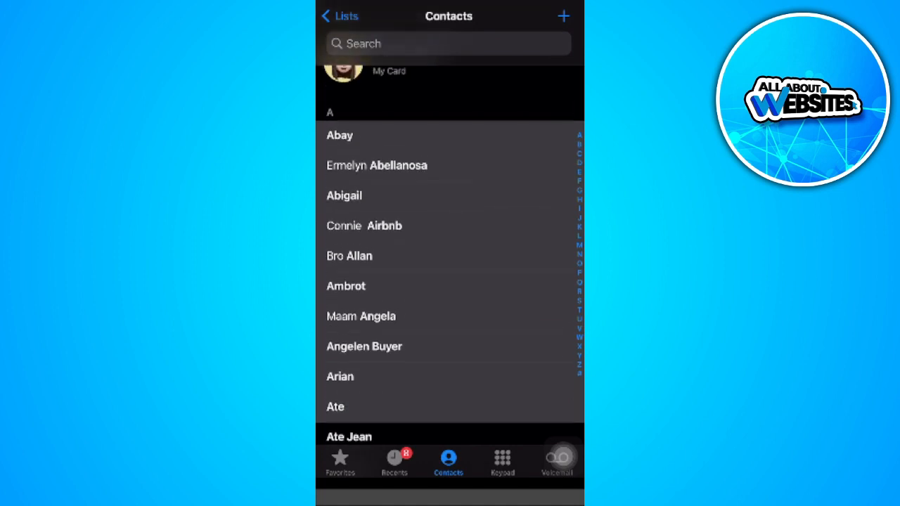
- Long-press the selection and choose Share from the context menu
left_click(349, 256)
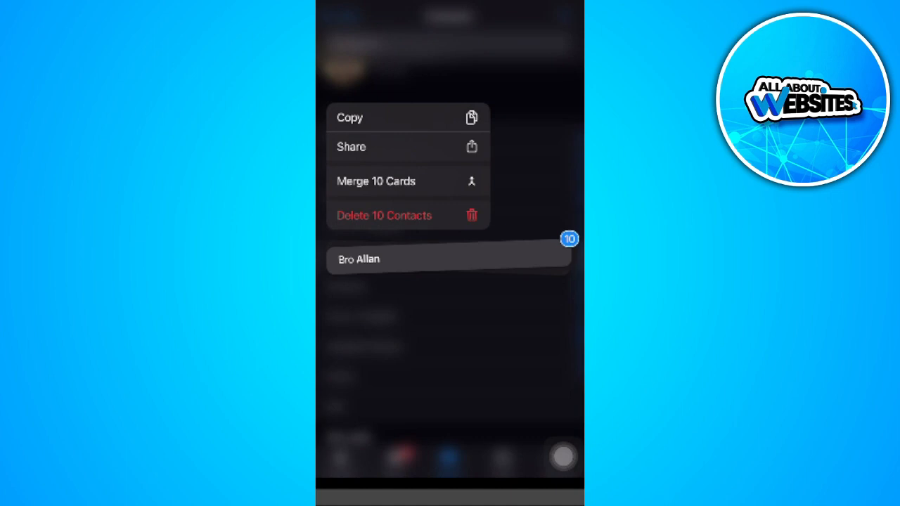
left_click(351, 146)
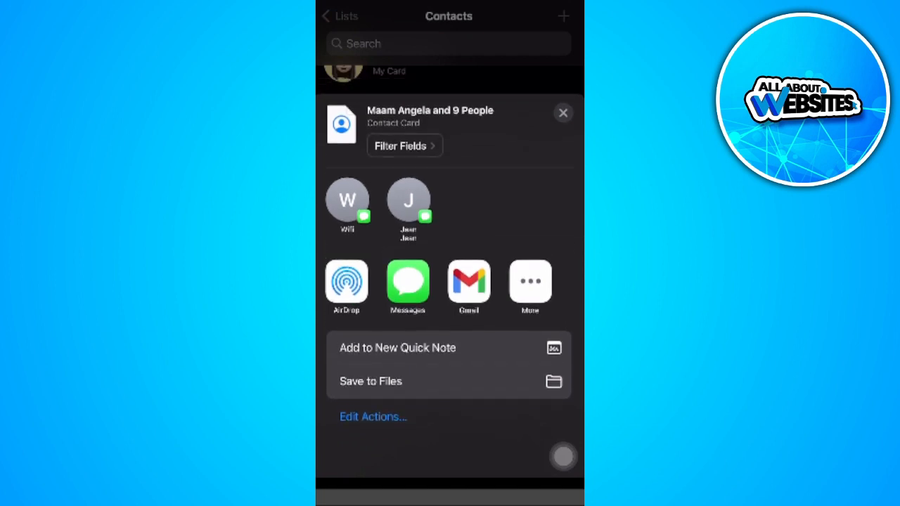
- Swipe down to dismiss the share sheet for Maam Angela and 9 People
scroll("down", 3)
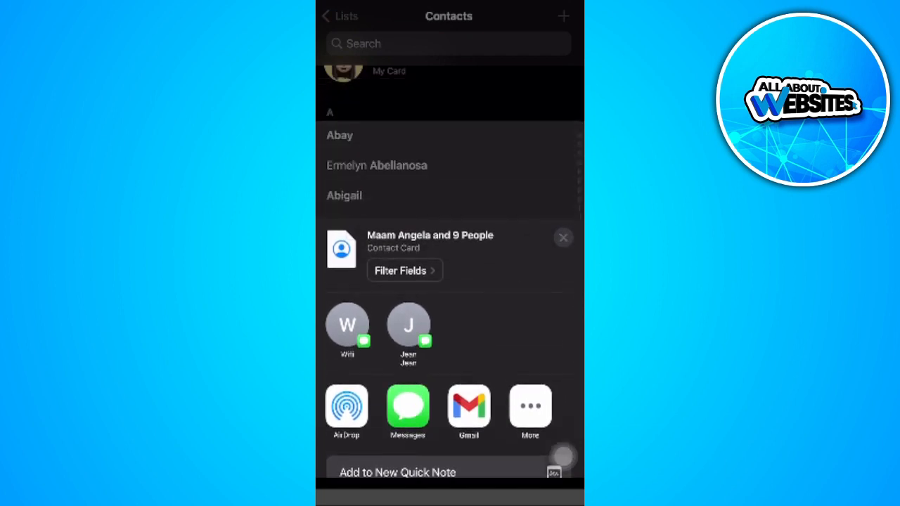